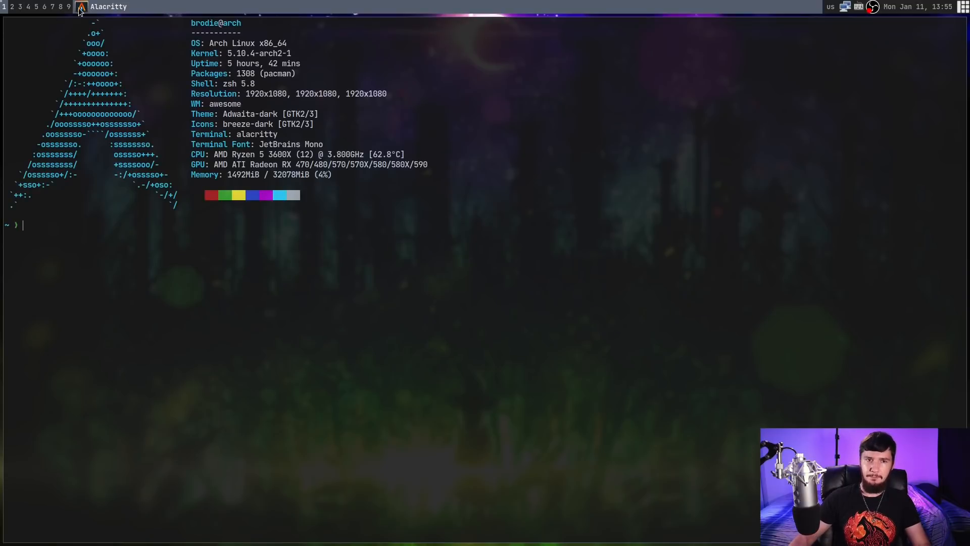
{"action": "mouse_move", "coordinate": [938, 15]}
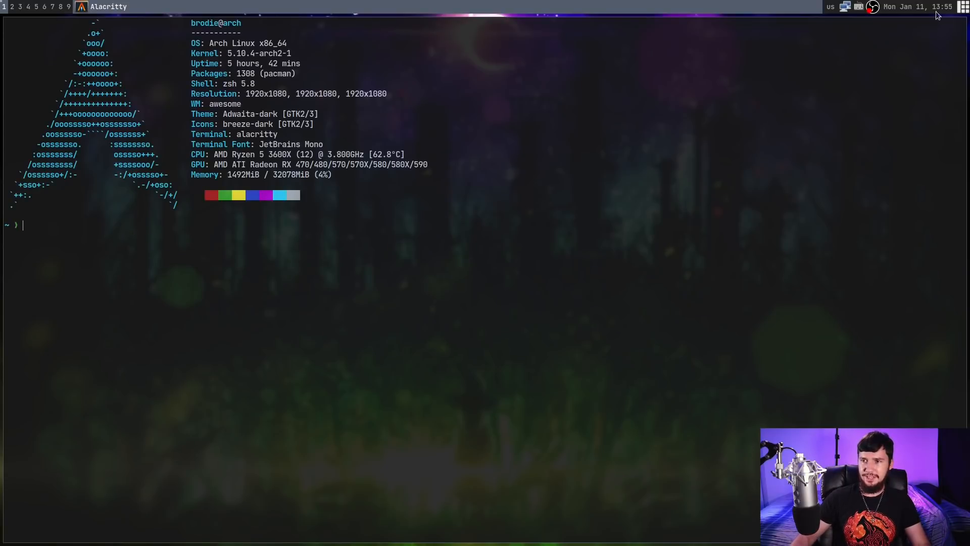
{"action": "mouse_move", "coordinate": [938, 29]}
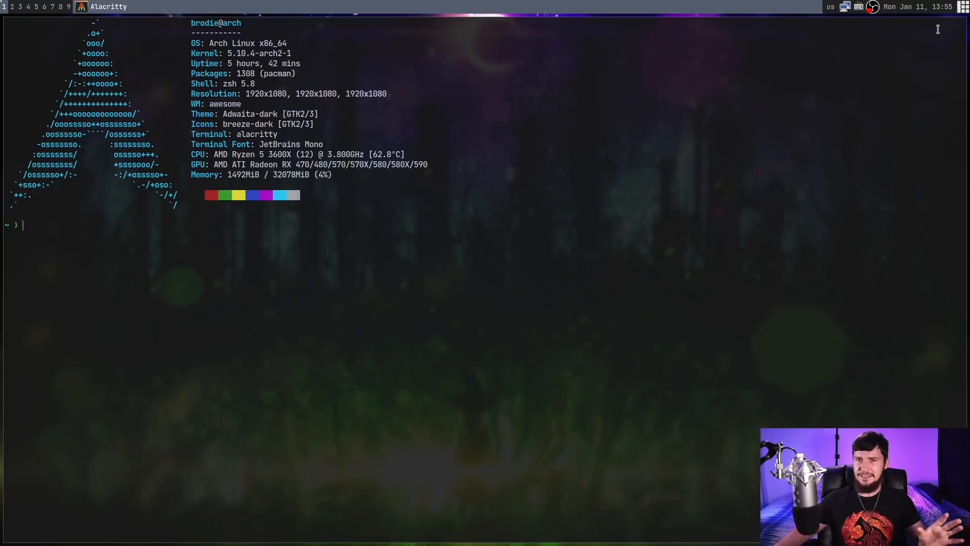
{"action": "mouse_move", "coordinate": [388, 15]}
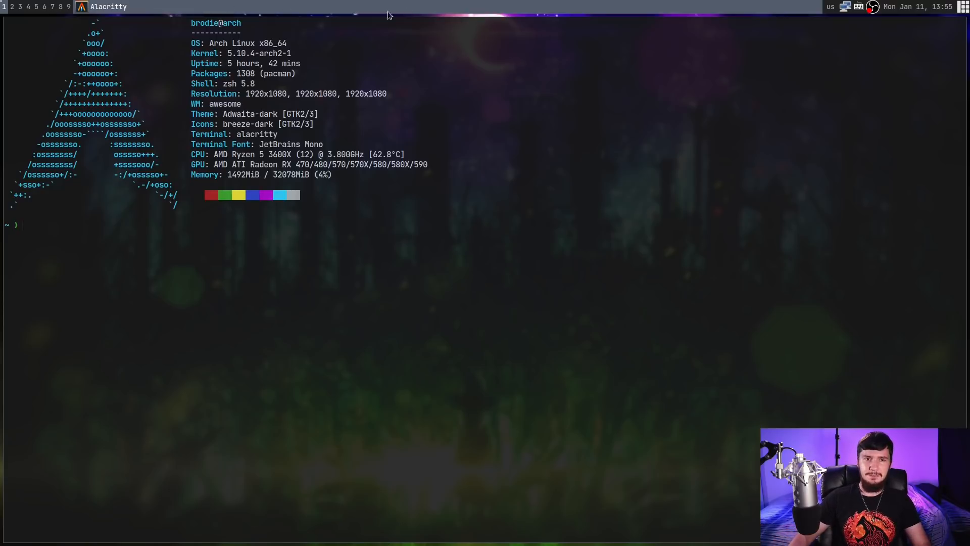
{"action": "mouse_move", "coordinate": [413, 15]}
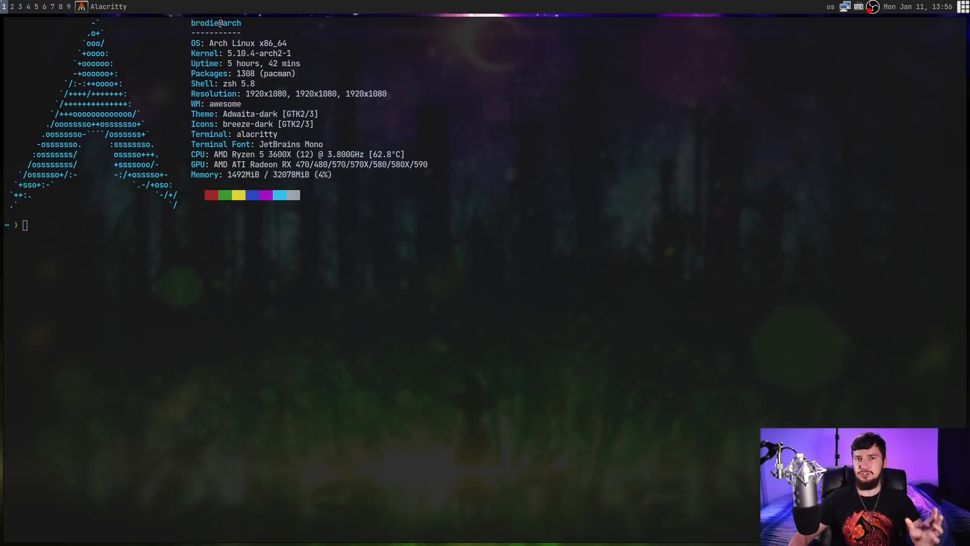
{"action": "mouse_move", "coordinate": [8, 13]}
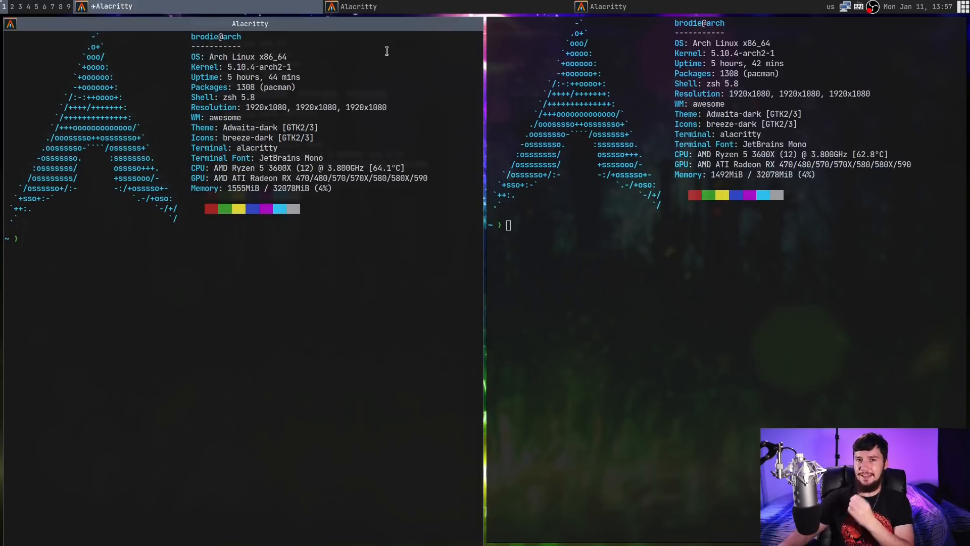
{"action": "mouse_move", "coordinate": [376, 217]}
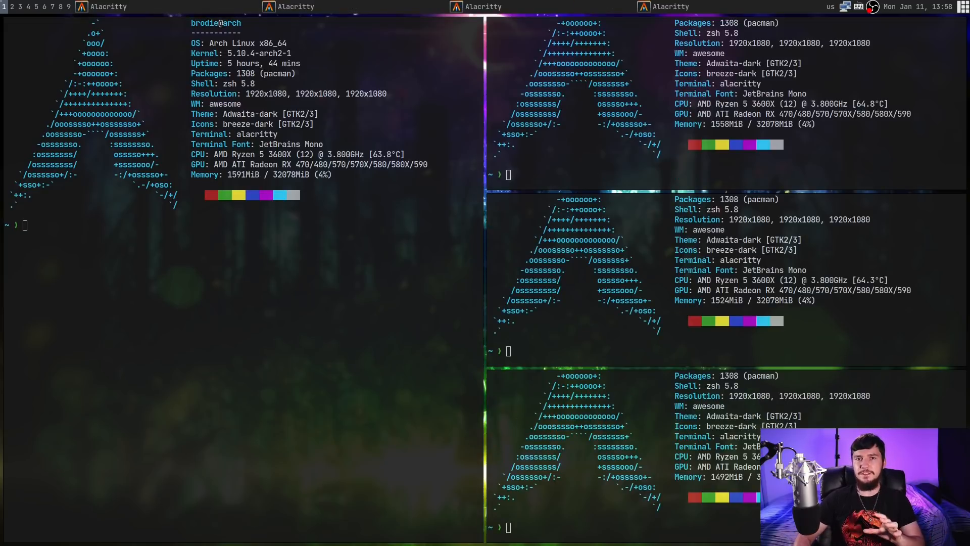
Launch lf in the master terminal and browse into ~/.config/awesome
{"action": "type", "text": "lf"}
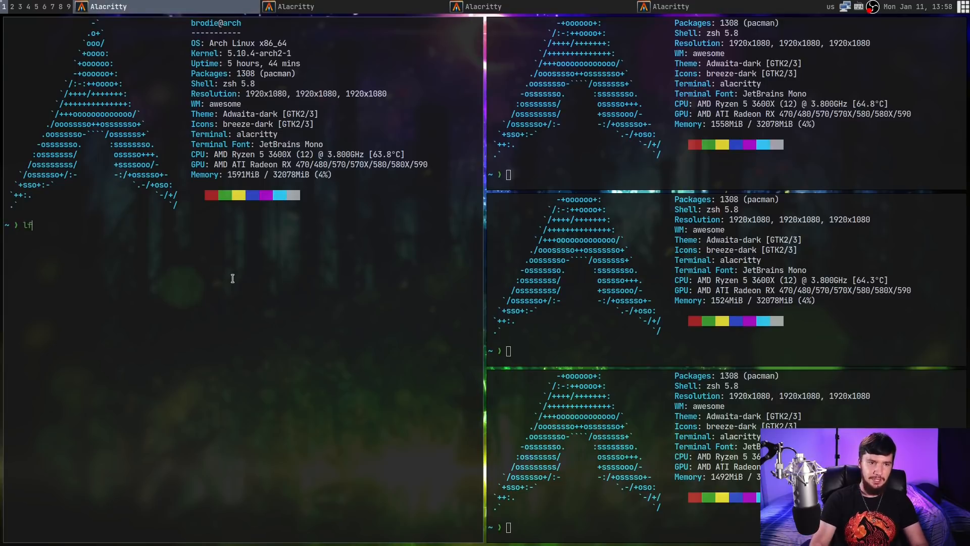
{"action": "key", "text": "Return"}
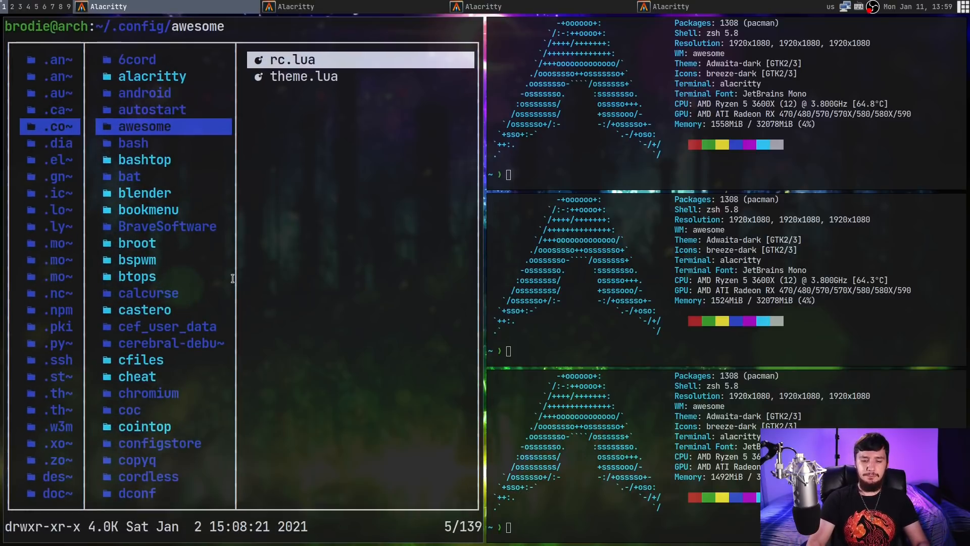
{"action": "left_click", "coordinate": [291, 60]}
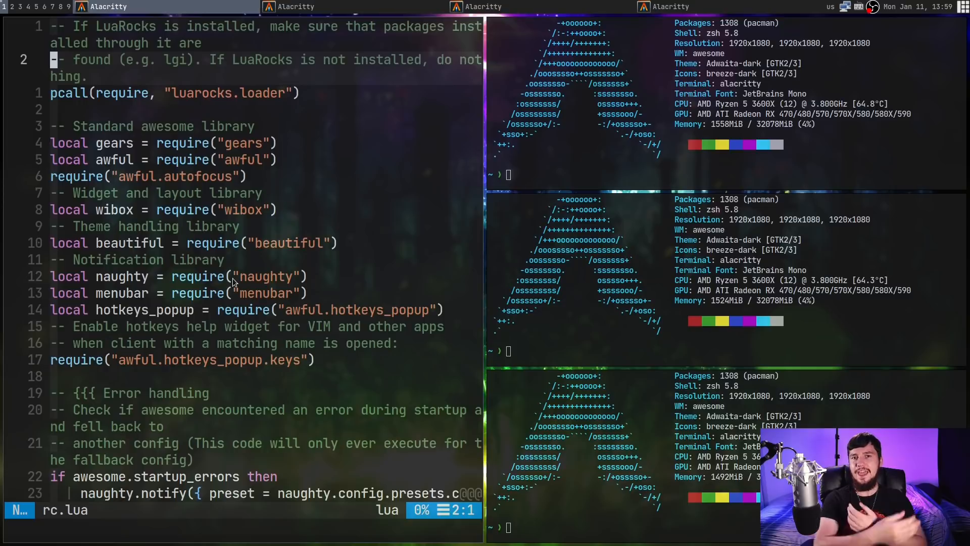
Enter insert mode in rc.lua briefly, then return Neovim to normal mode
{"action": "key", "text": "i"}
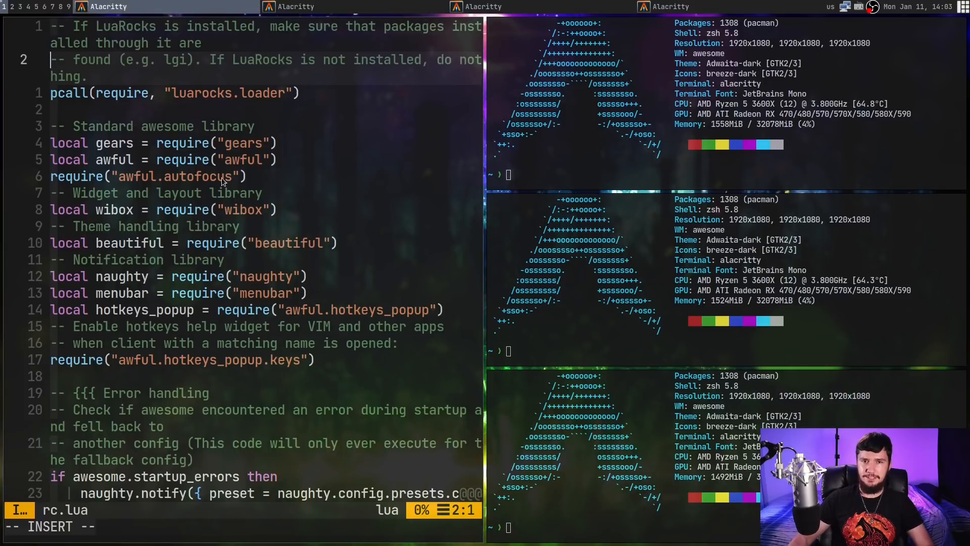
{"action": "mouse_move", "coordinate": [294, 239]}
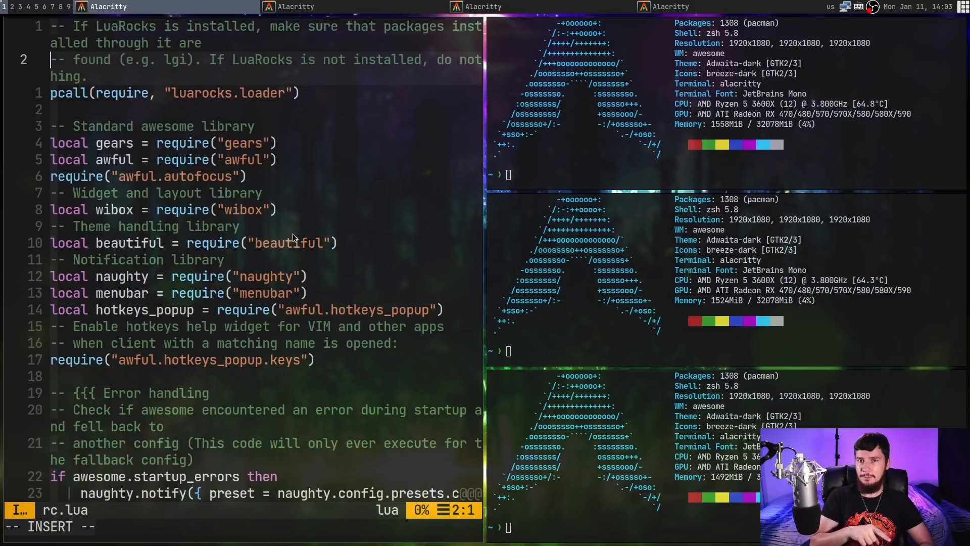
{"action": "key", "text": "Escape"}
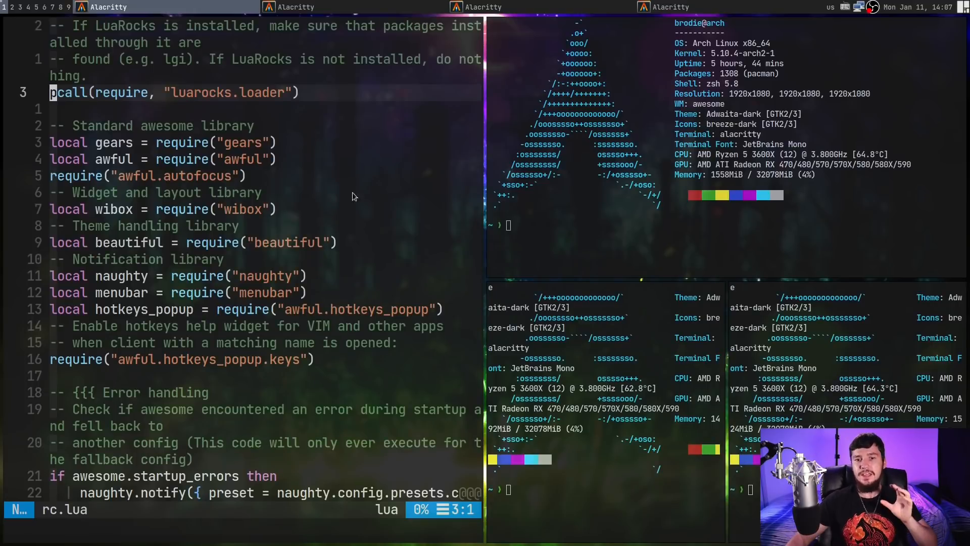
{"action": "mouse_move", "coordinate": [382, 311]}
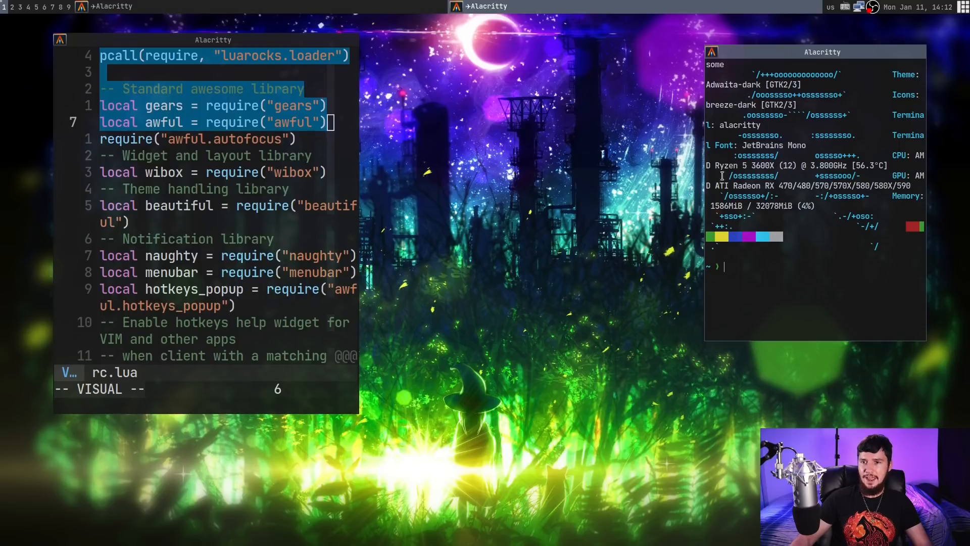
{"action": "mouse_move", "coordinate": [851, 64]}
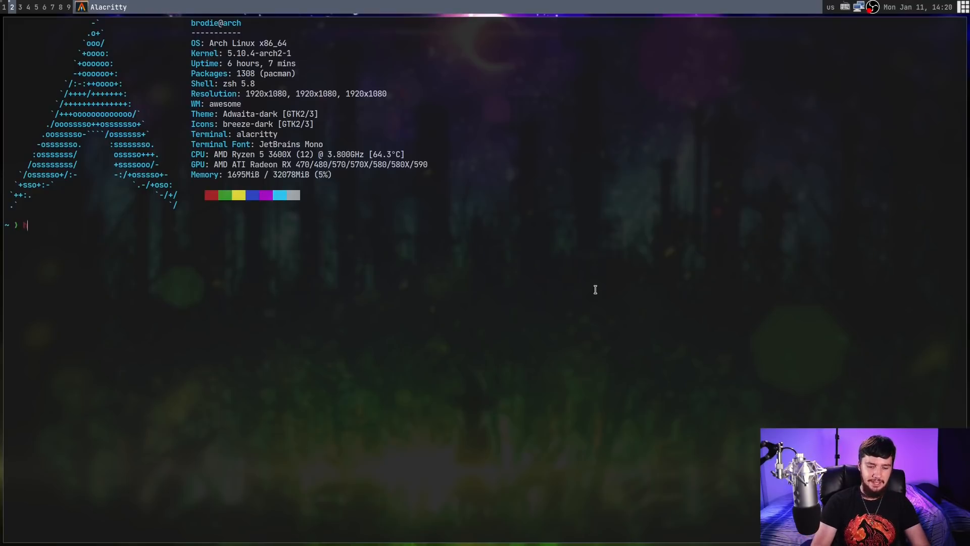
Run htop in the fresh terminal on tag 2
{"action": "type", "text": "htop"}
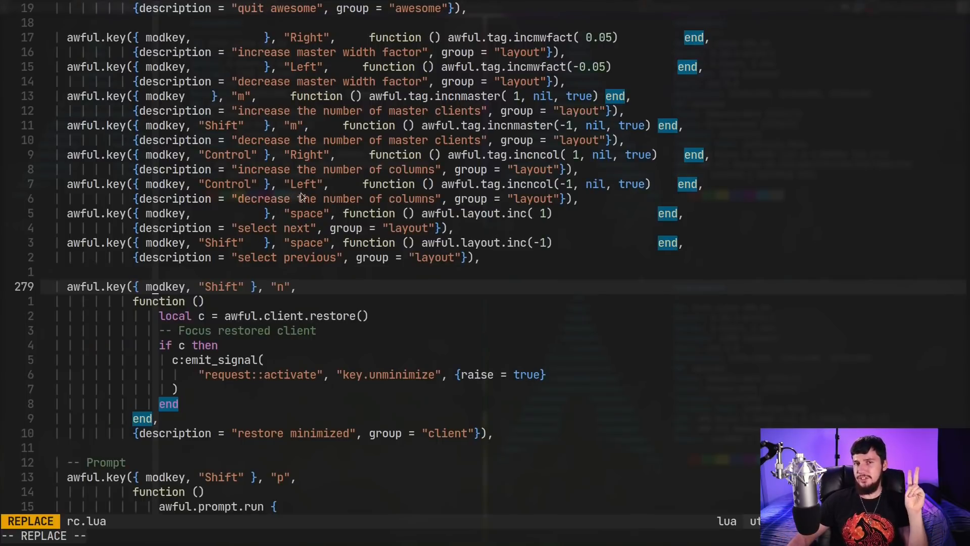
{"action": "mouse_move", "coordinate": [324, 214]}
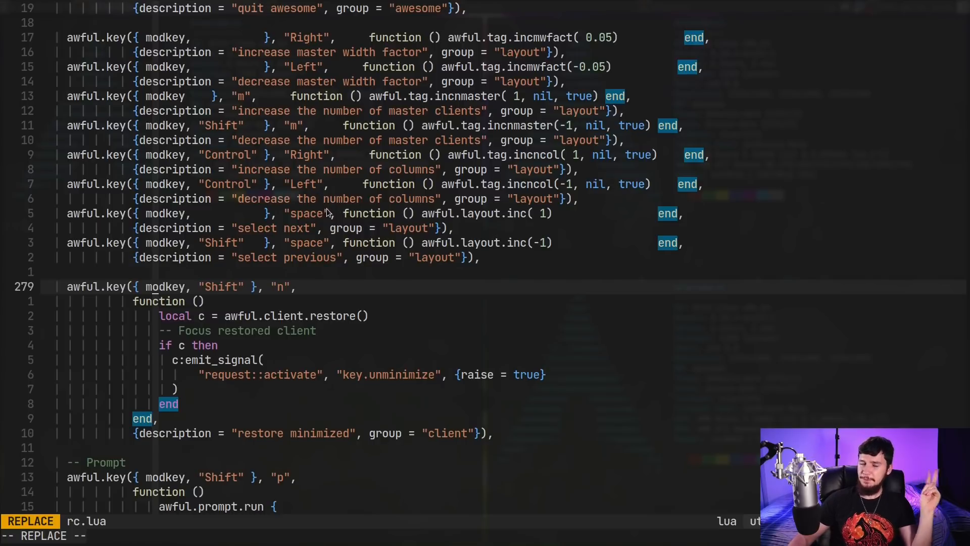
Scroll rc.lua down from the layout bindings to the clientkeys section
{"action": "key", "text": "Escape"}
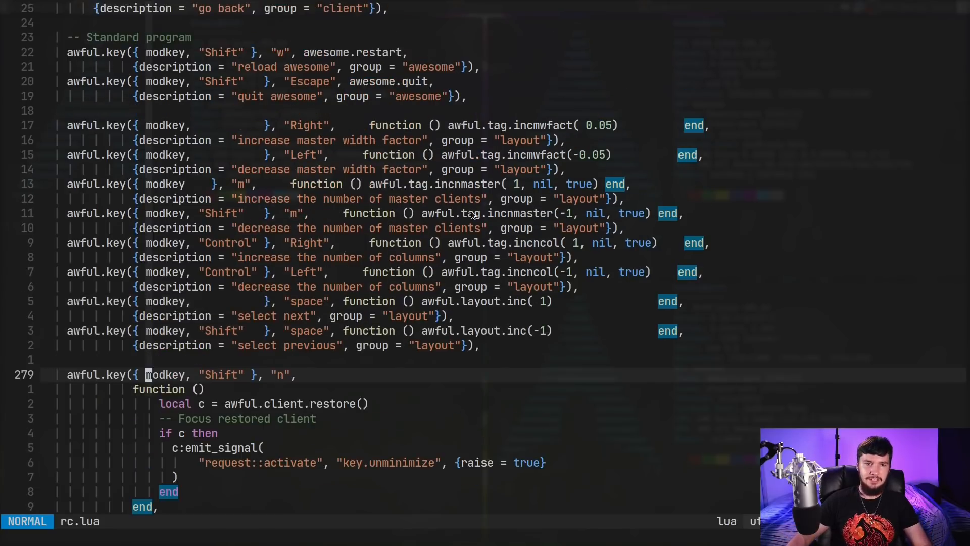
{"action": "mouse_move", "coordinate": [409, 96]}
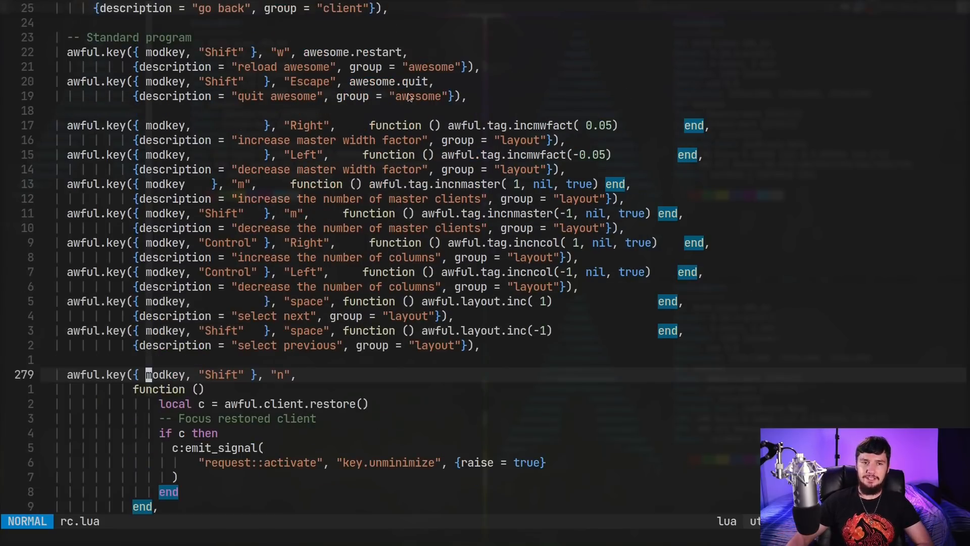
{"action": "mouse_move", "coordinate": [511, 160]}
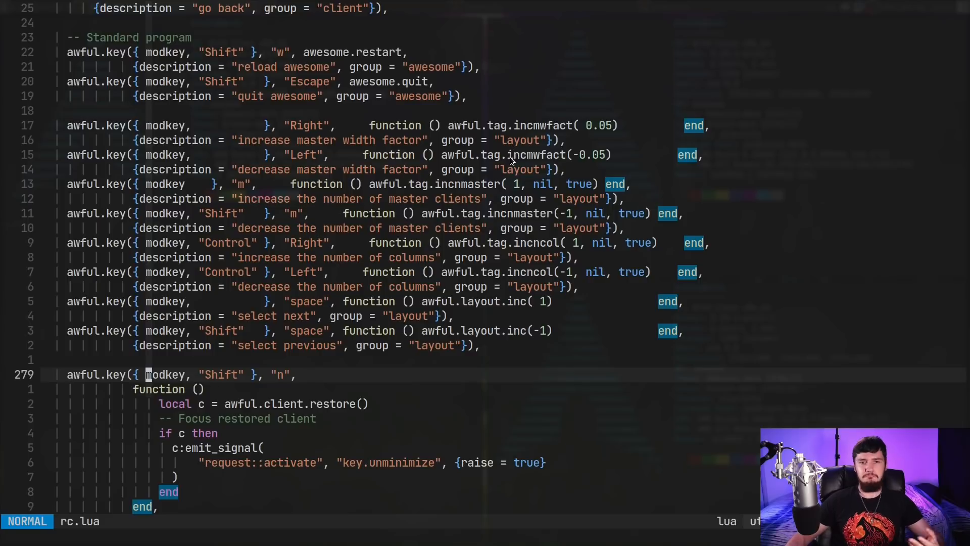
{"action": "scroll", "scroll_direction": "down", "scroll_amount": 3}
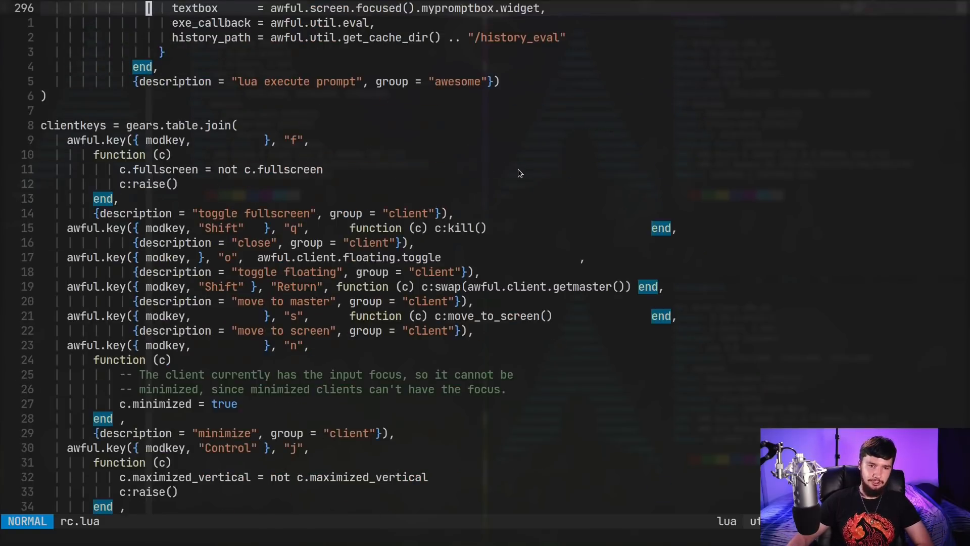
{"action": "scroll", "scroll_direction": "down", "scroll_amount": 3}
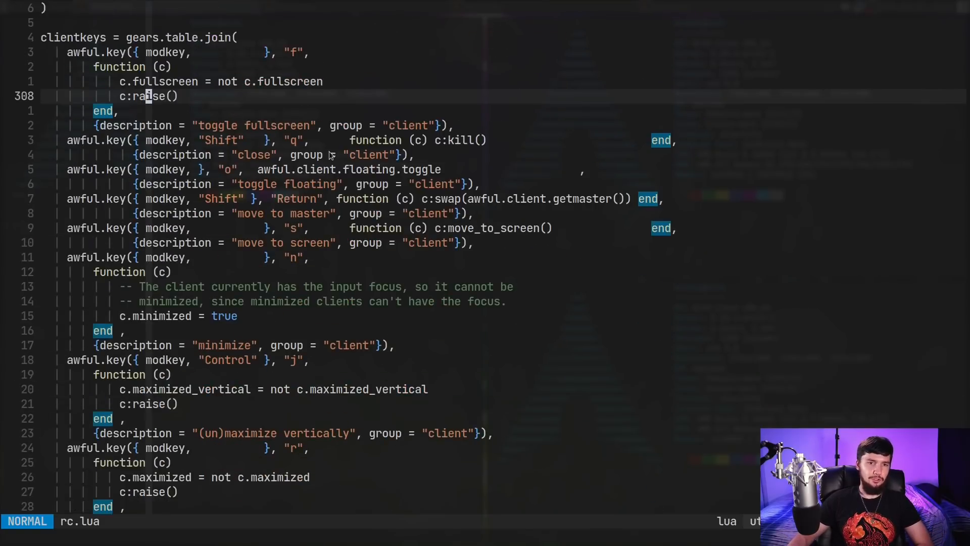
{"action": "mouse_move", "coordinate": [476, 279]}
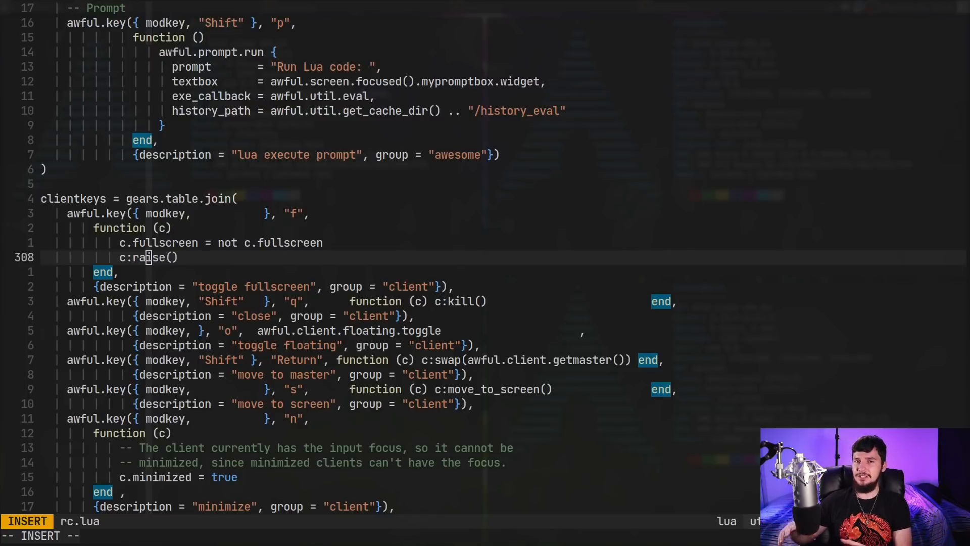
{"action": "mouse_move", "coordinate": [466, 274]}
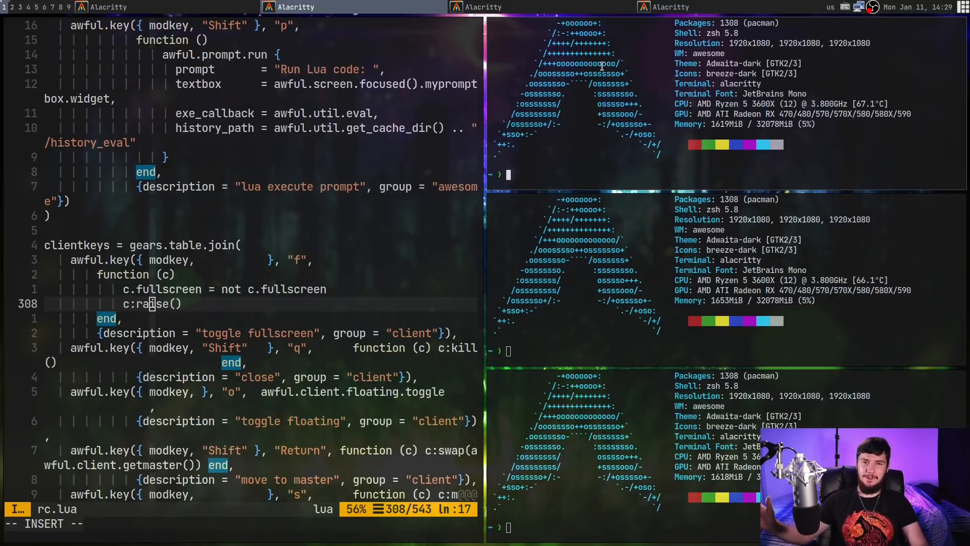
Leave rc.lua back to the file manager browsing the awesome config folder
{"action": "key", "text": "Escape"}
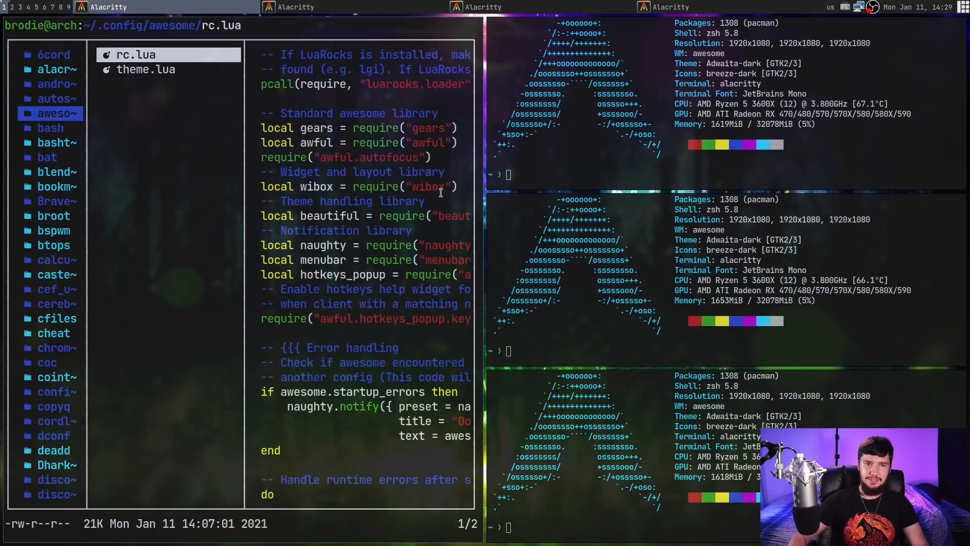
{"action": "mouse_move", "coordinate": [251, 84]}
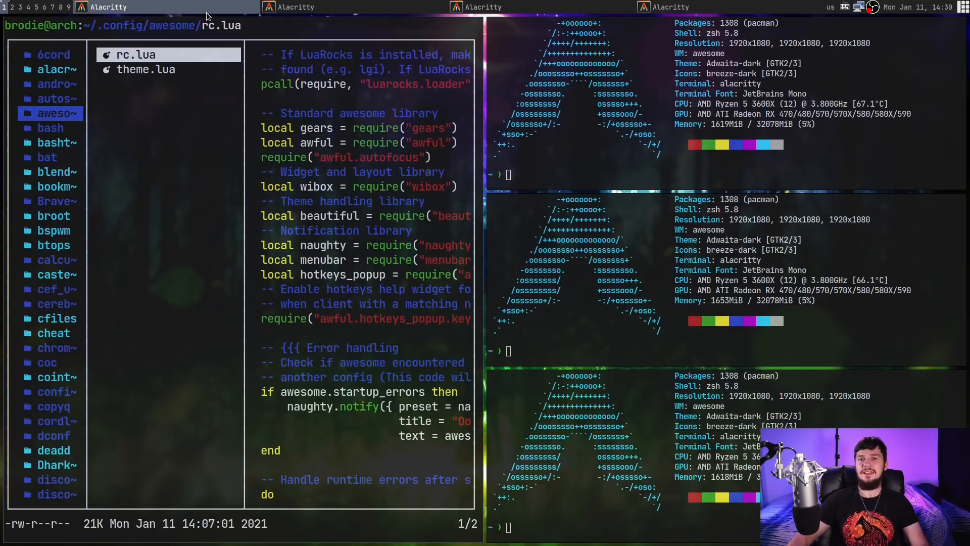
{"action": "mouse_move", "coordinate": [270, 73]}
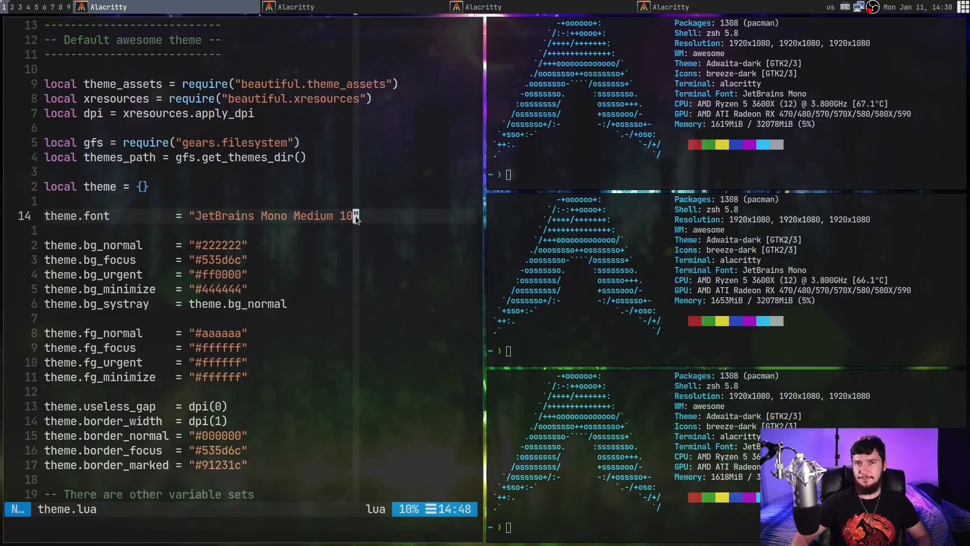
{"action": "key", "text": "R"}
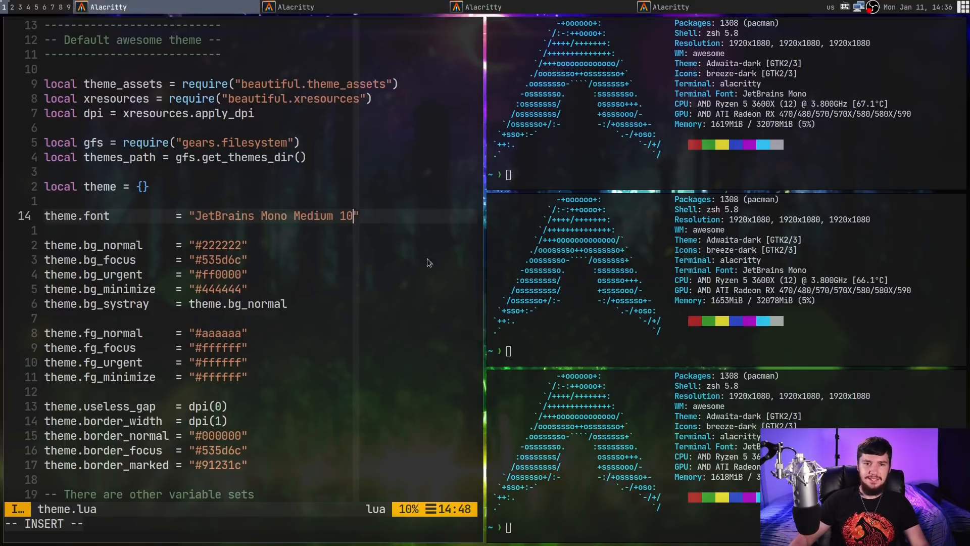
{"action": "key", "text": "Escape"}
{"action": "type", "text": ":wq!"}
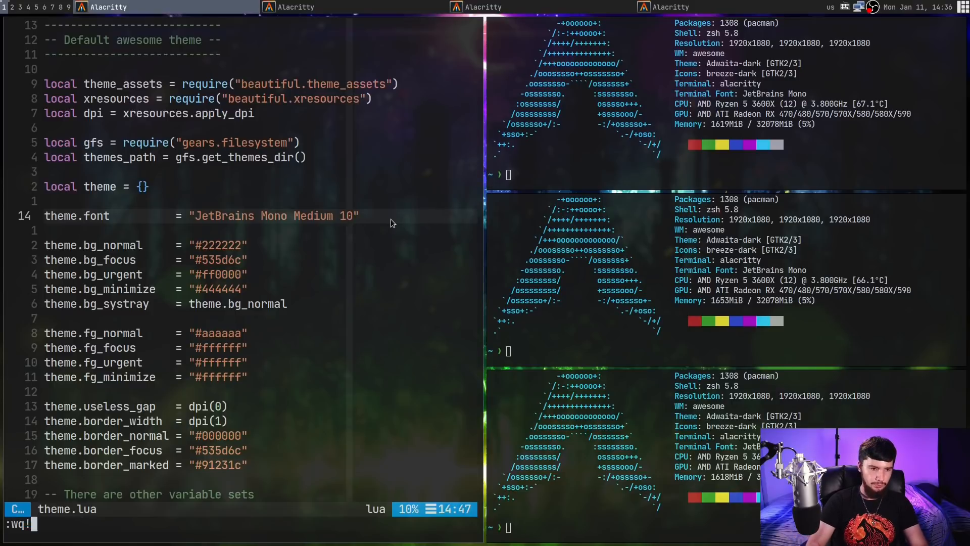
Save theme.lua, return to rc.lua and search /useles to reach beautiful.useless_gap
{"action": "key", "text": "Return"}
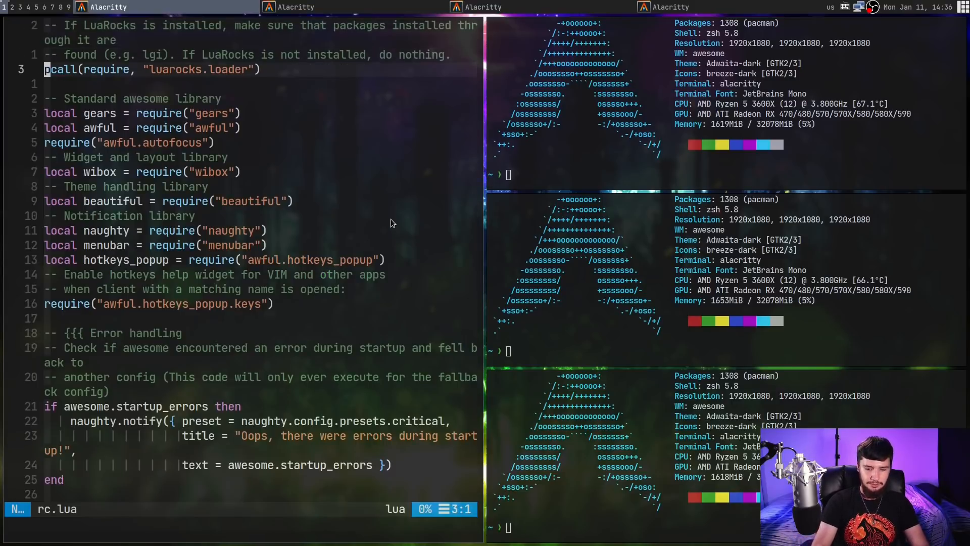
{"action": "type", "text": "/use"}
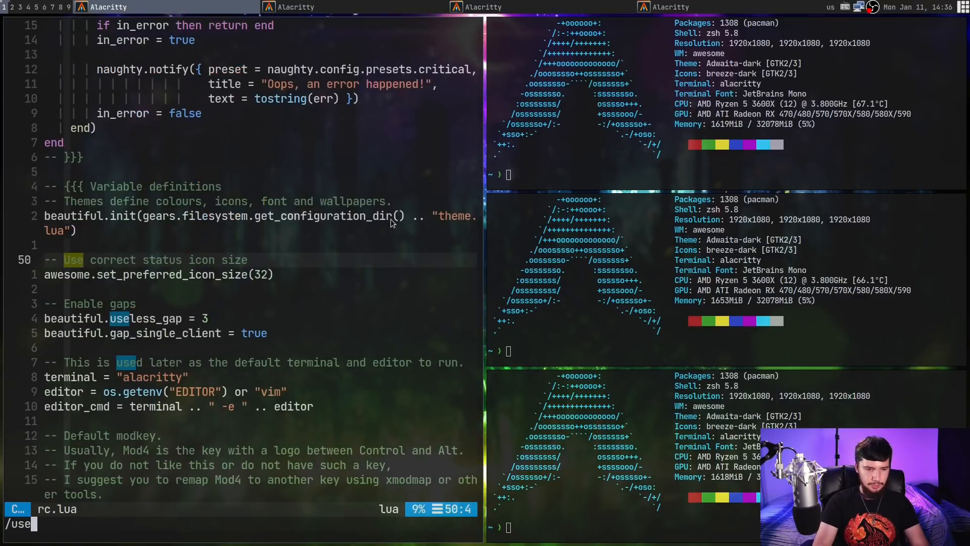
{"action": "type", "text": "les"}
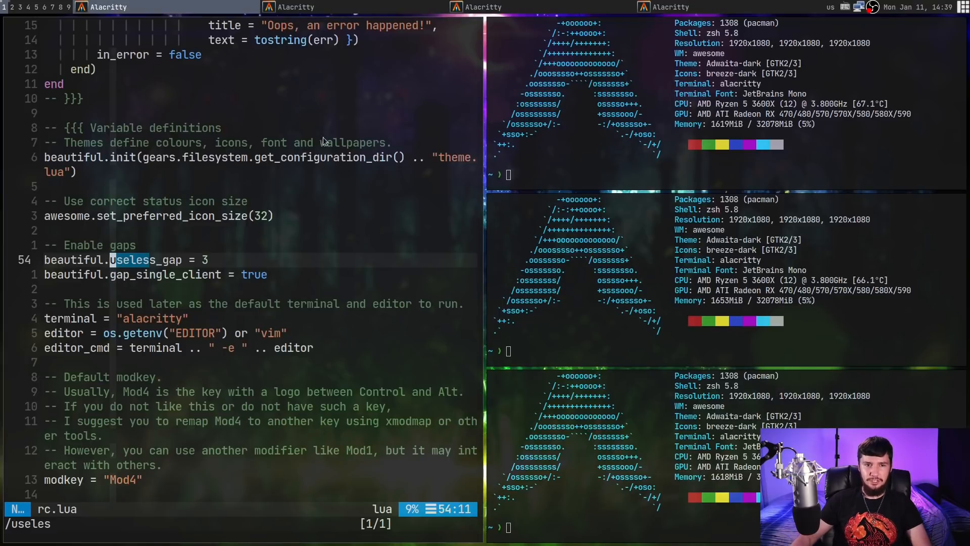
{"action": "mouse_move", "coordinate": [301, 178]}
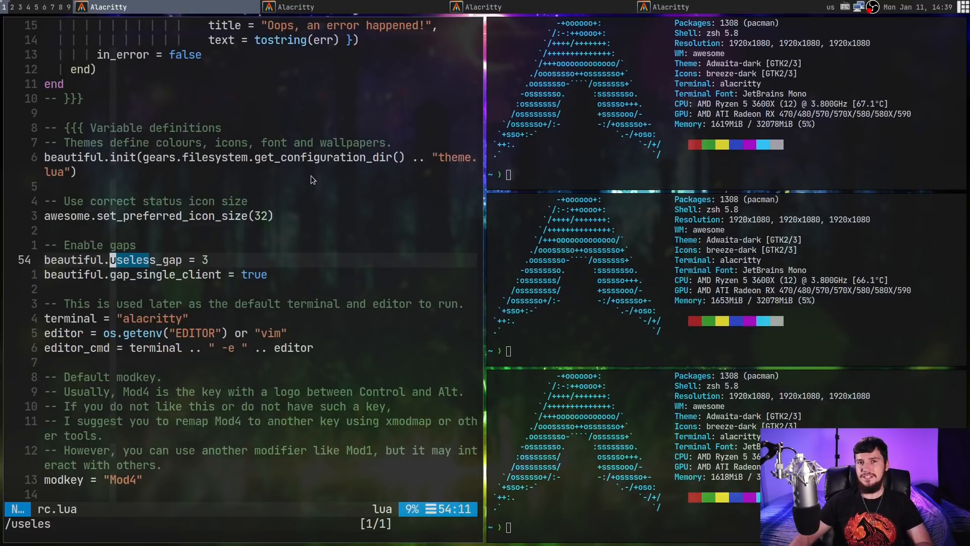
{"action": "mouse_move", "coordinate": [359, 225]}
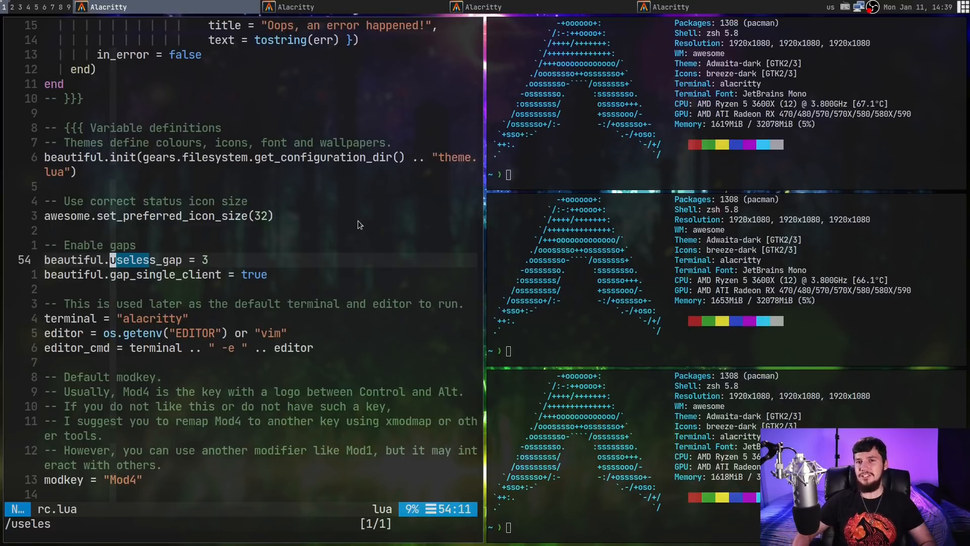
{"action": "key", "text": "i"}
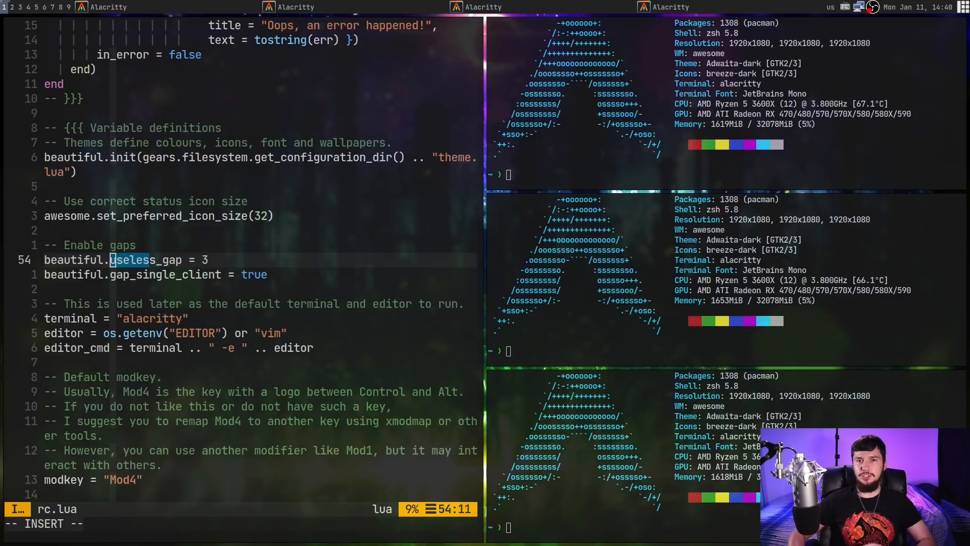